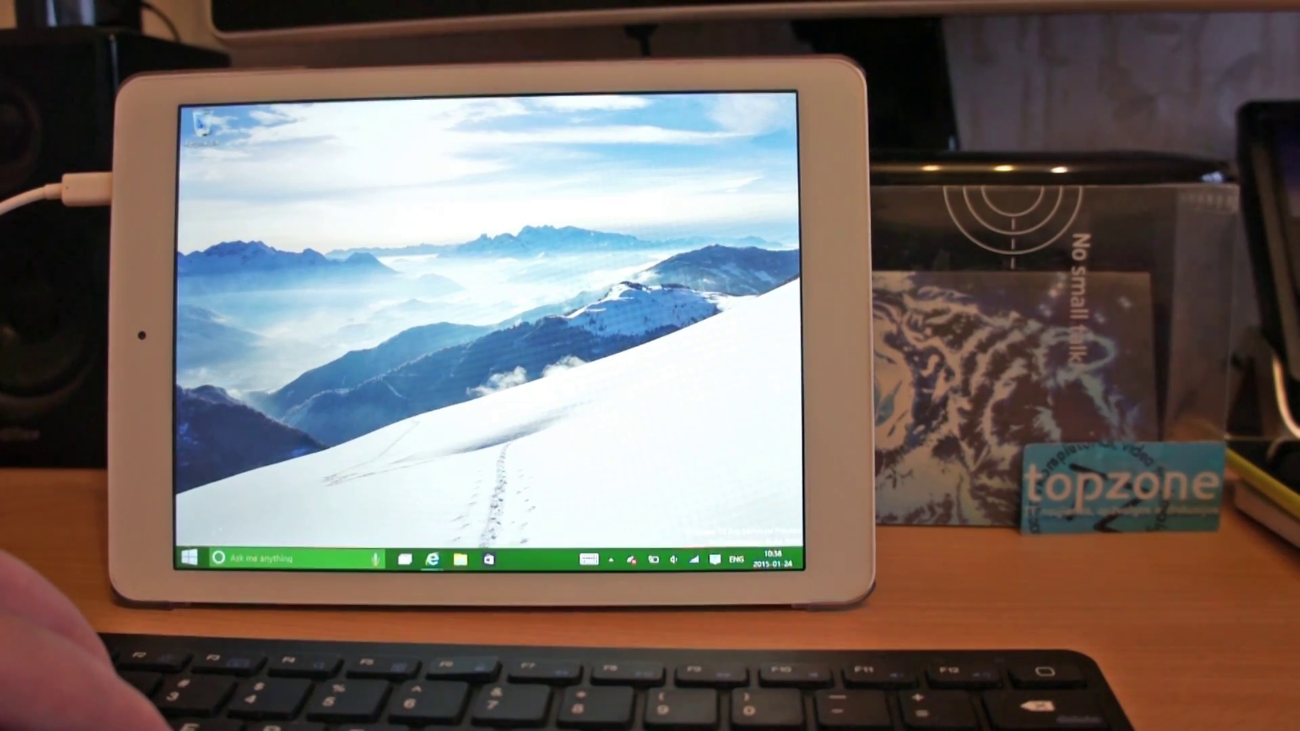
Review the about:flags Experimental Features page in Internet Explorer
click(191, 557)
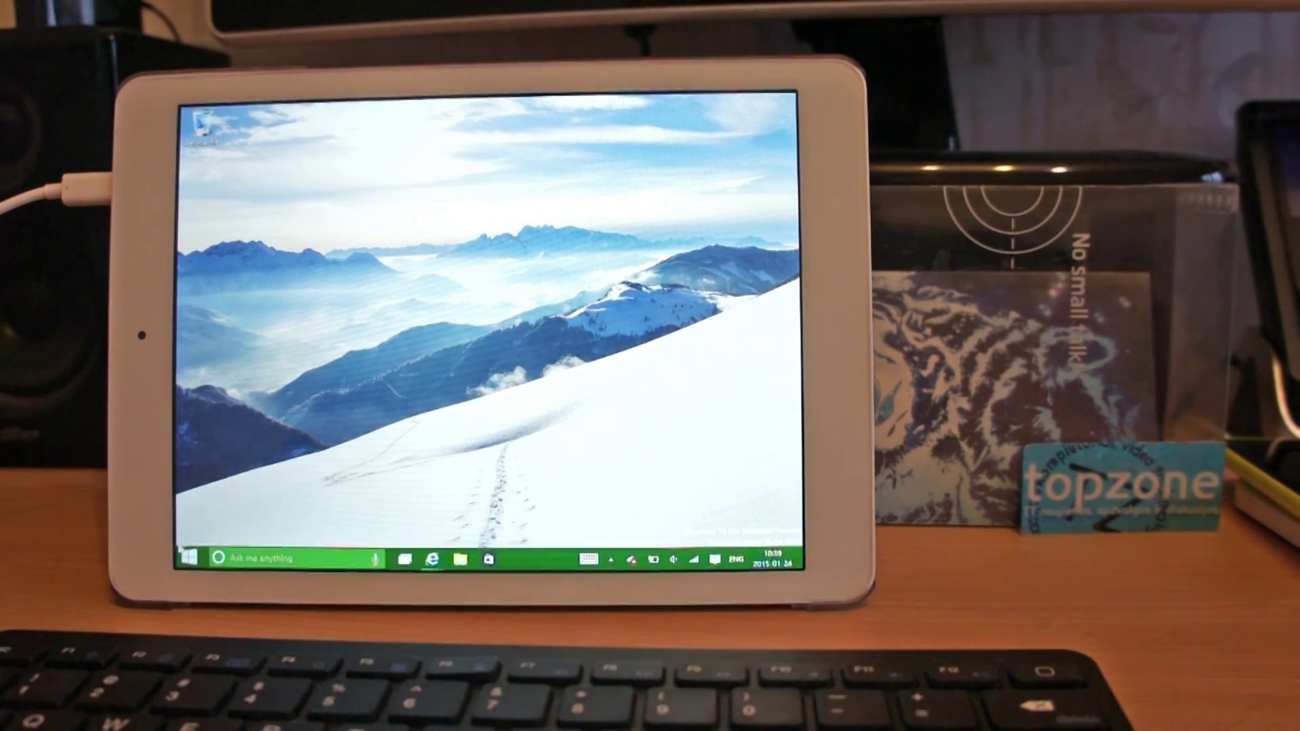
click(187, 557)
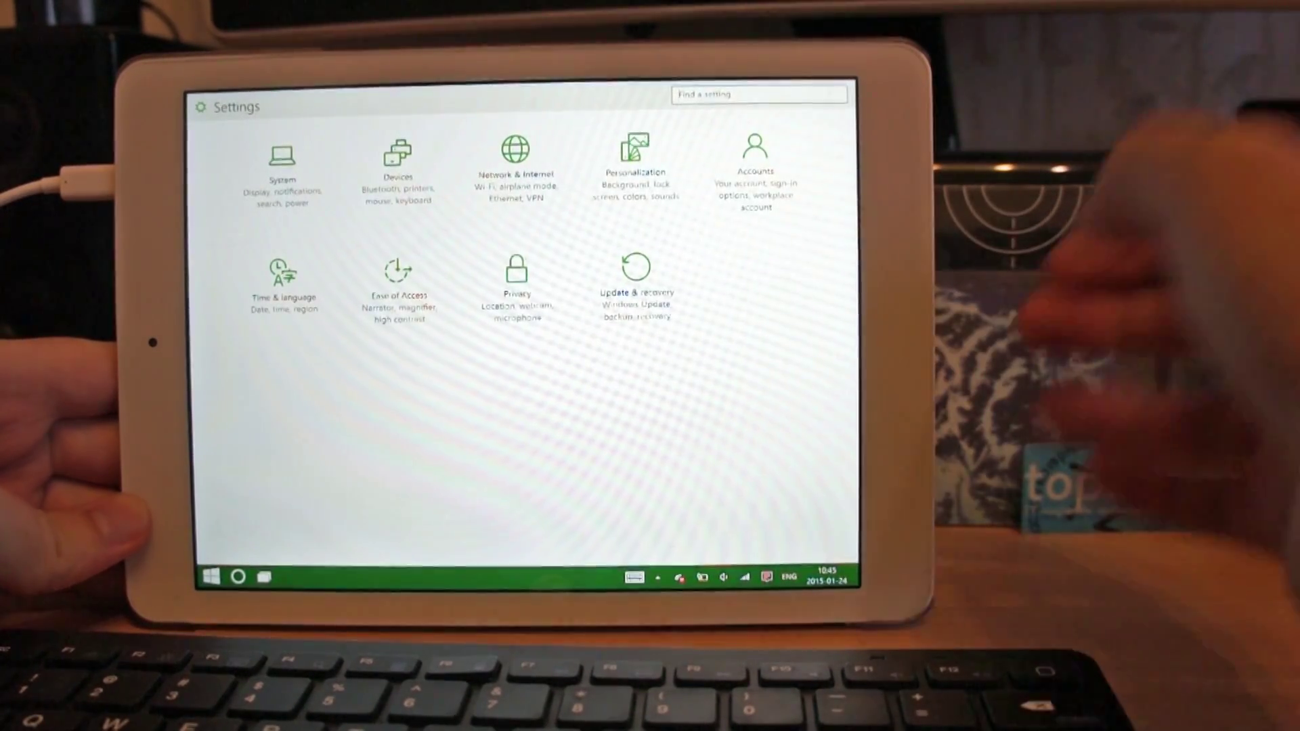
click(217, 576)
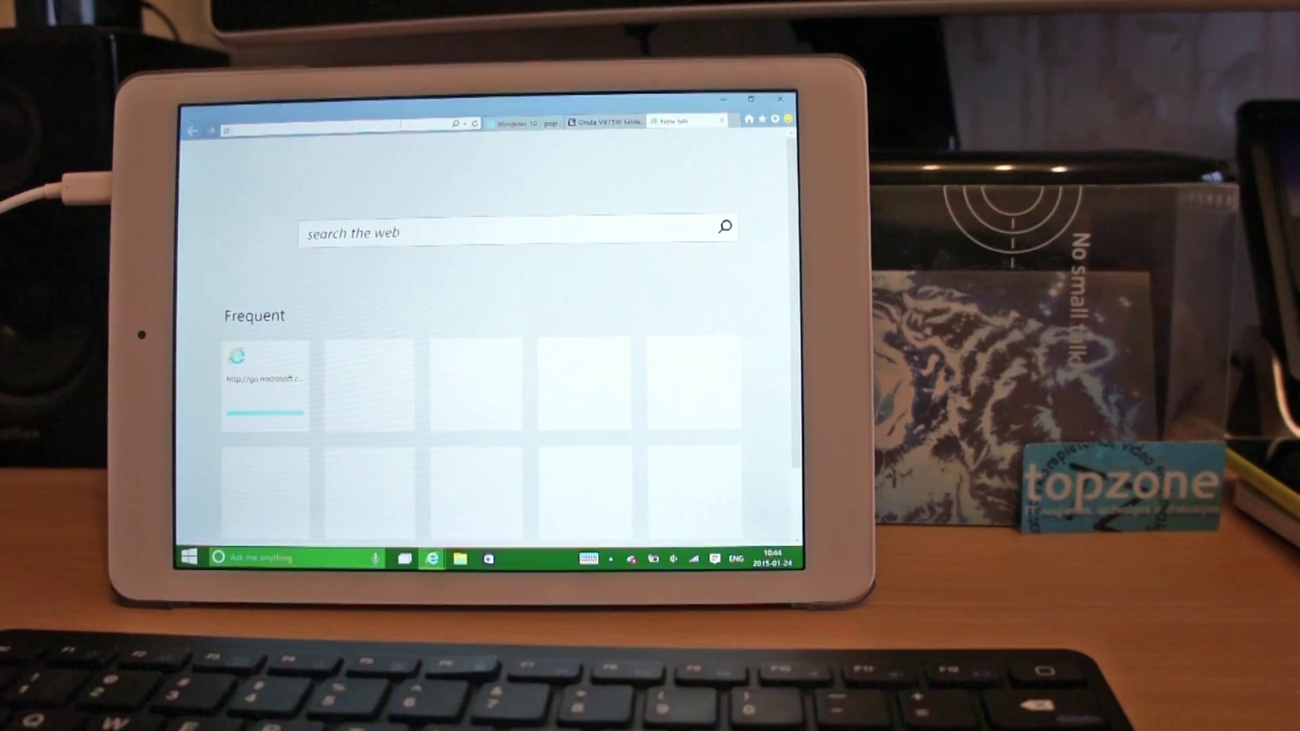
Switch to the Tech Cat forum tab on the Onda V975W tablet, then bring up Start
click(325, 128)
text(about:flags)
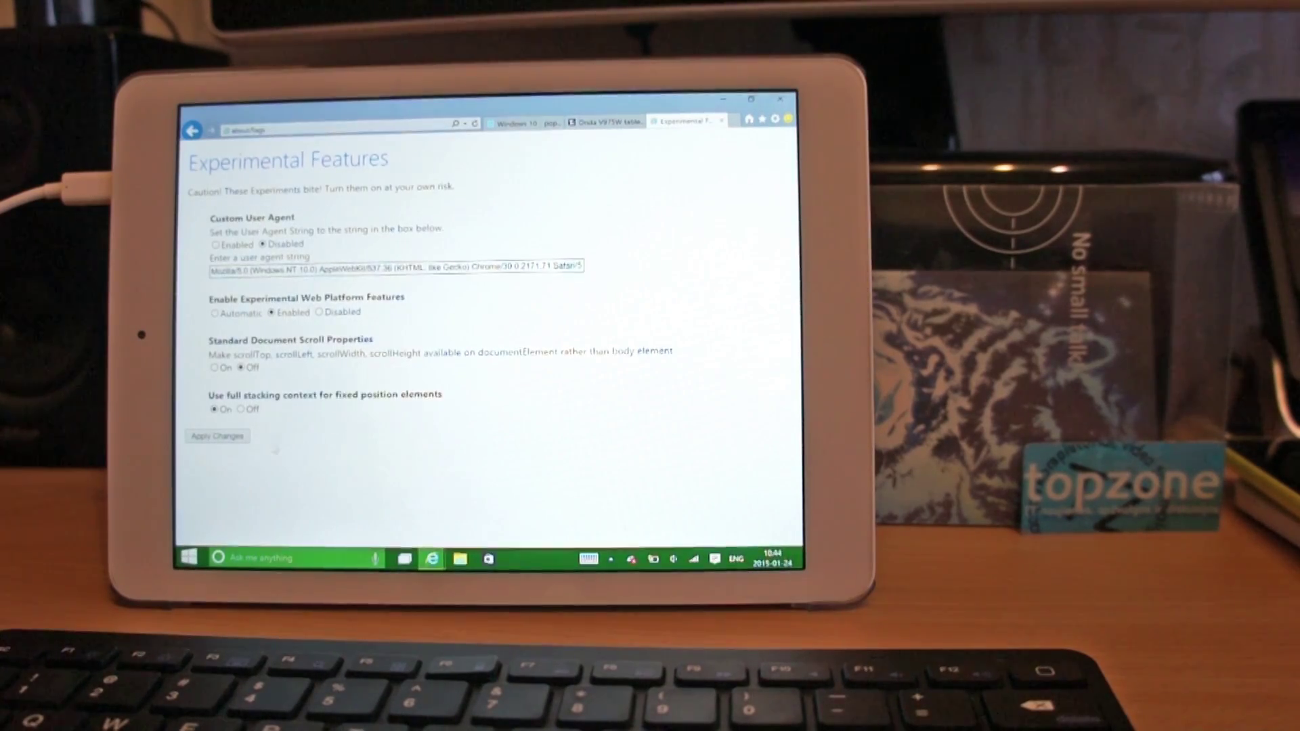
click(604, 122)
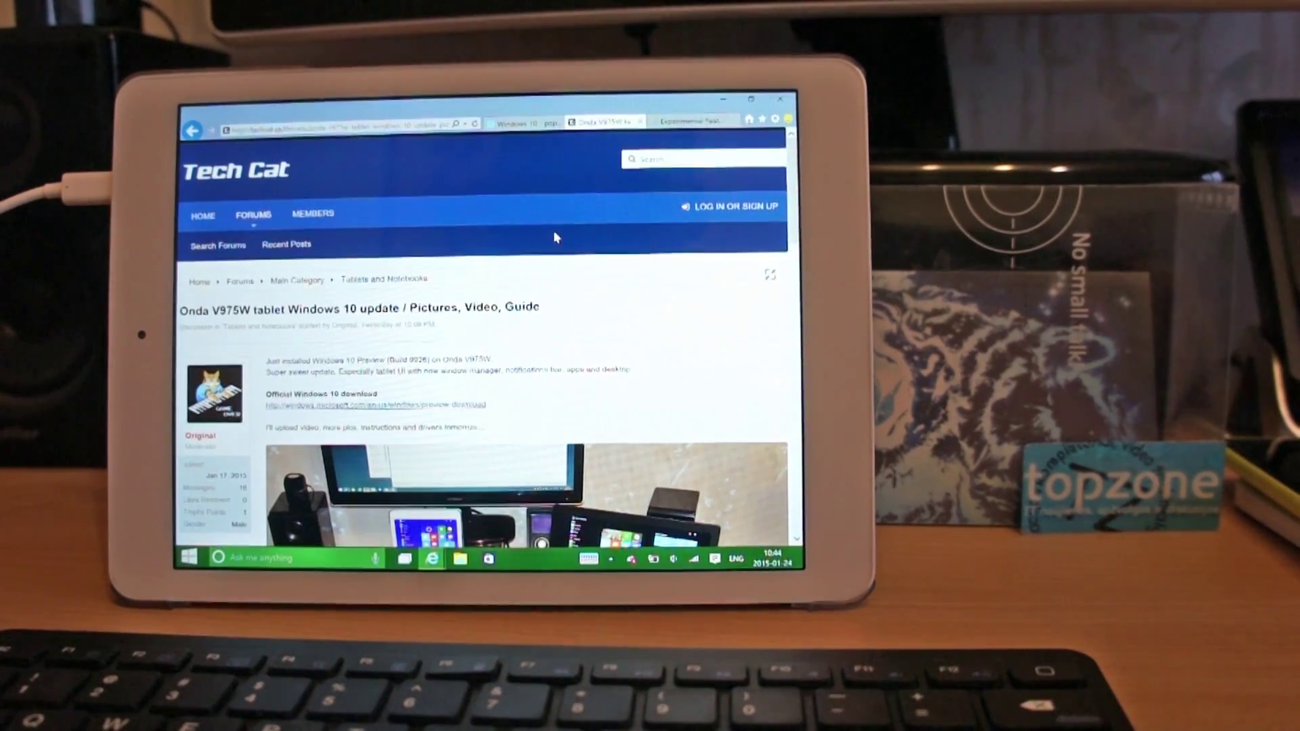
click(518, 123)
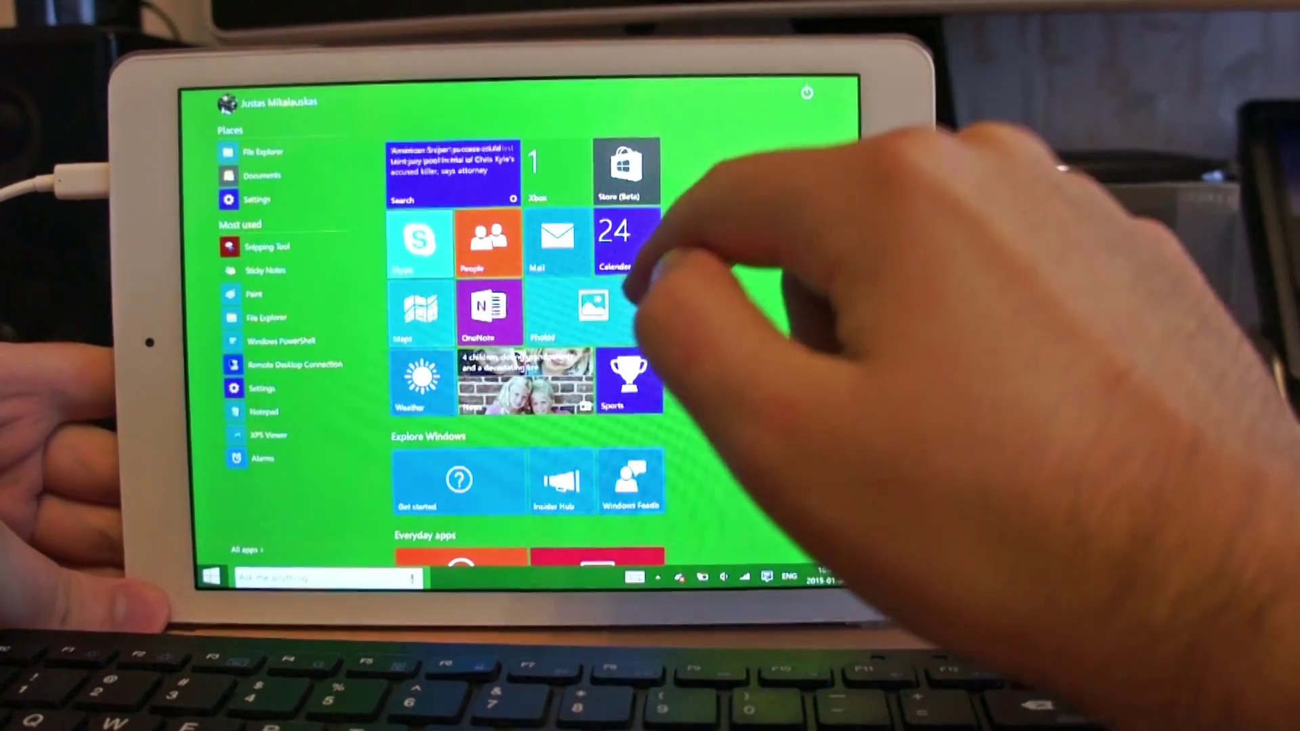
Launch the Xbox app from its Start tile to show the gamer profile and friends list
click(622, 168)
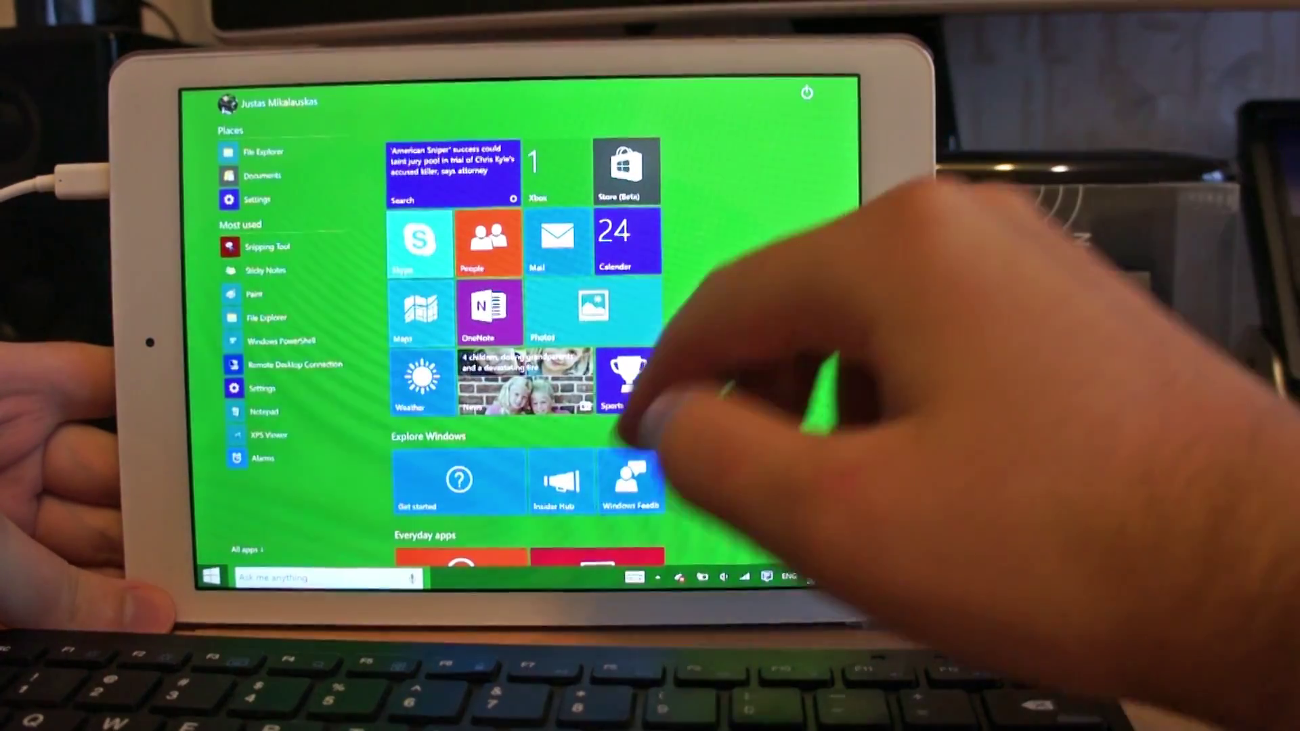
click(459, 482)
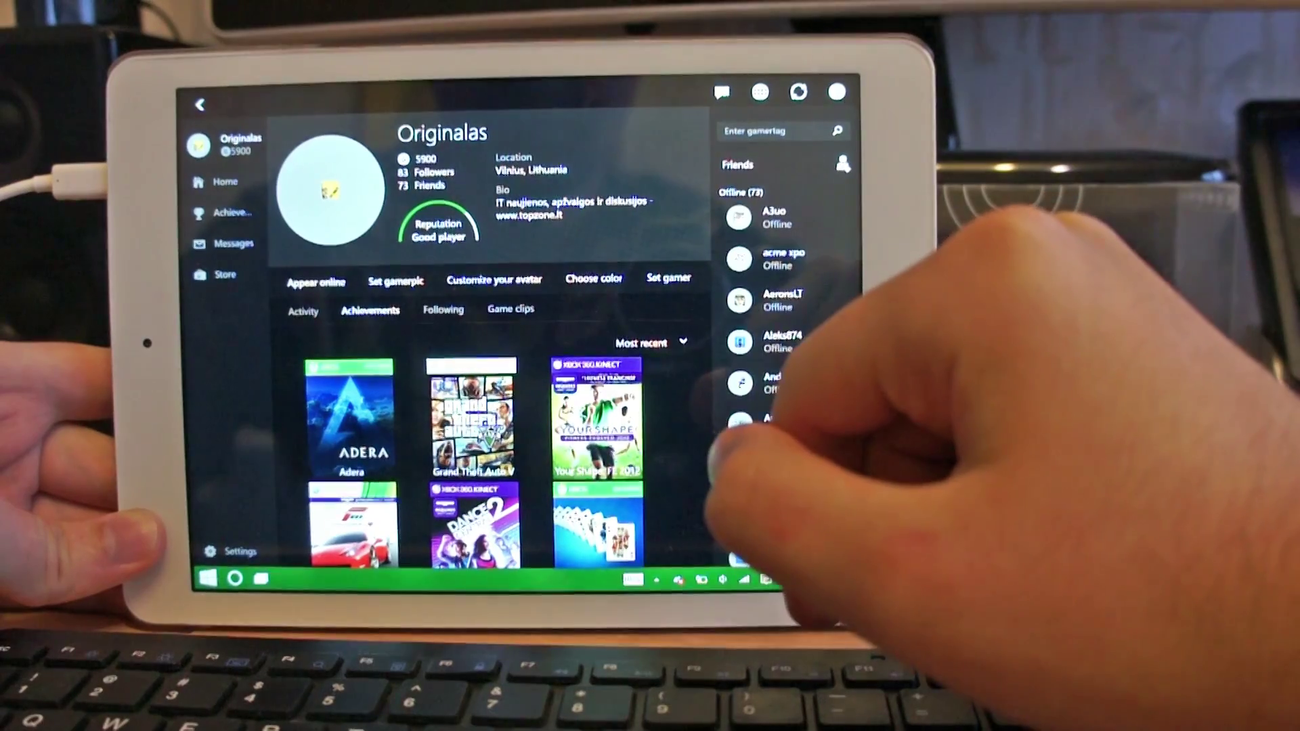
Show the profile's Achievements, then Task View with Xbox and Store Beta thumbnails
click(264, 596)
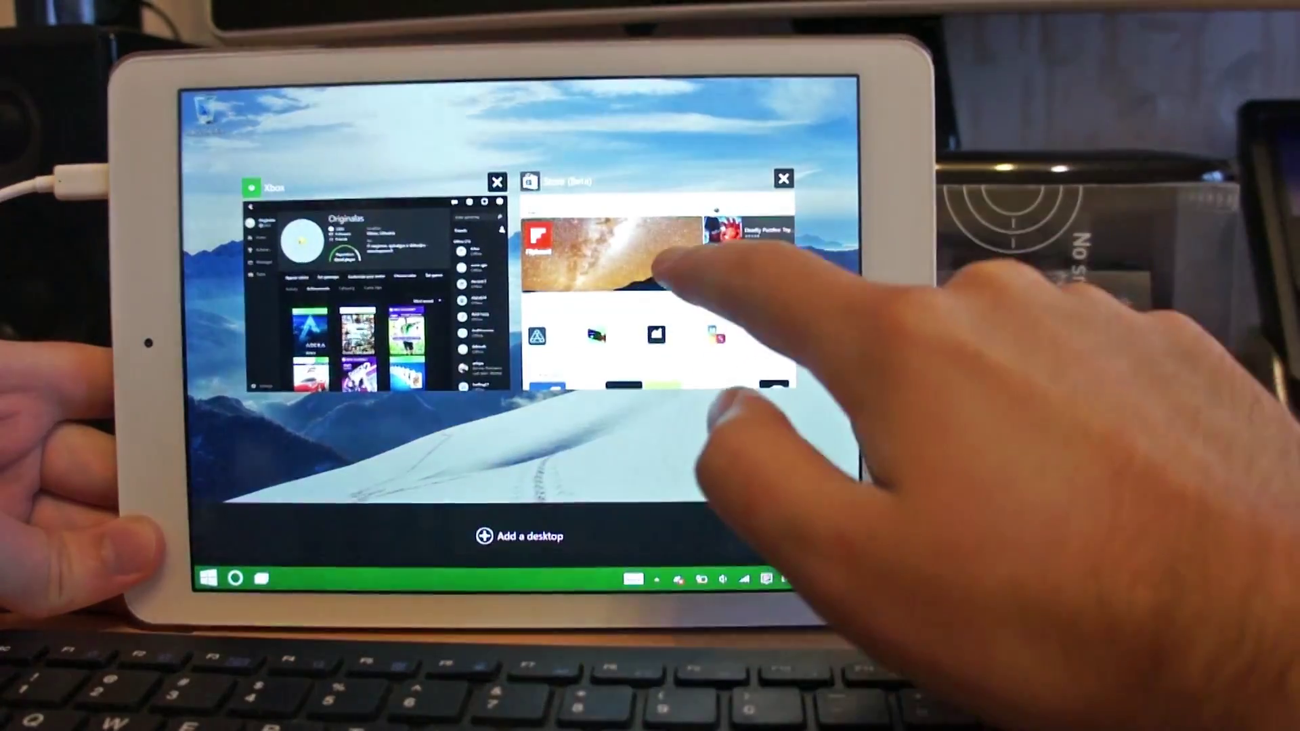
Return to the Internet Explorer forum window and launch Photos from its Start tile
click(639, 263)
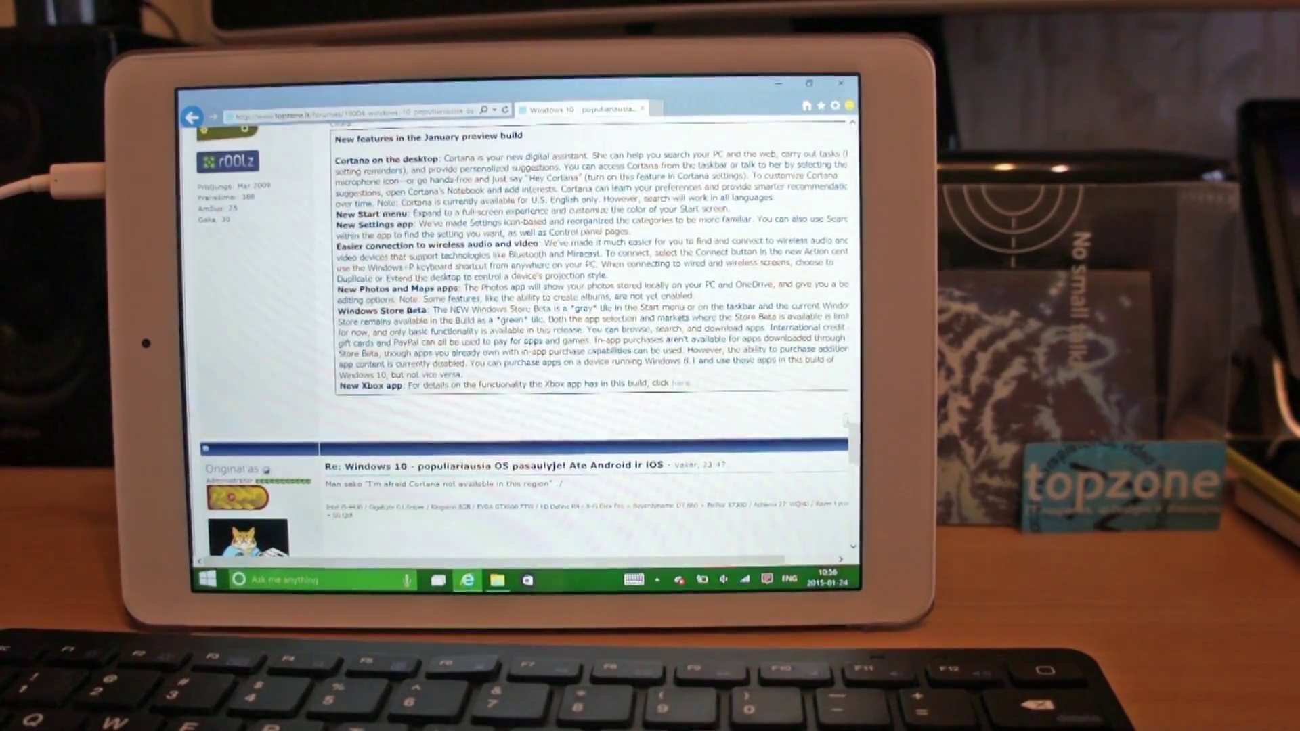
click(209, 579)
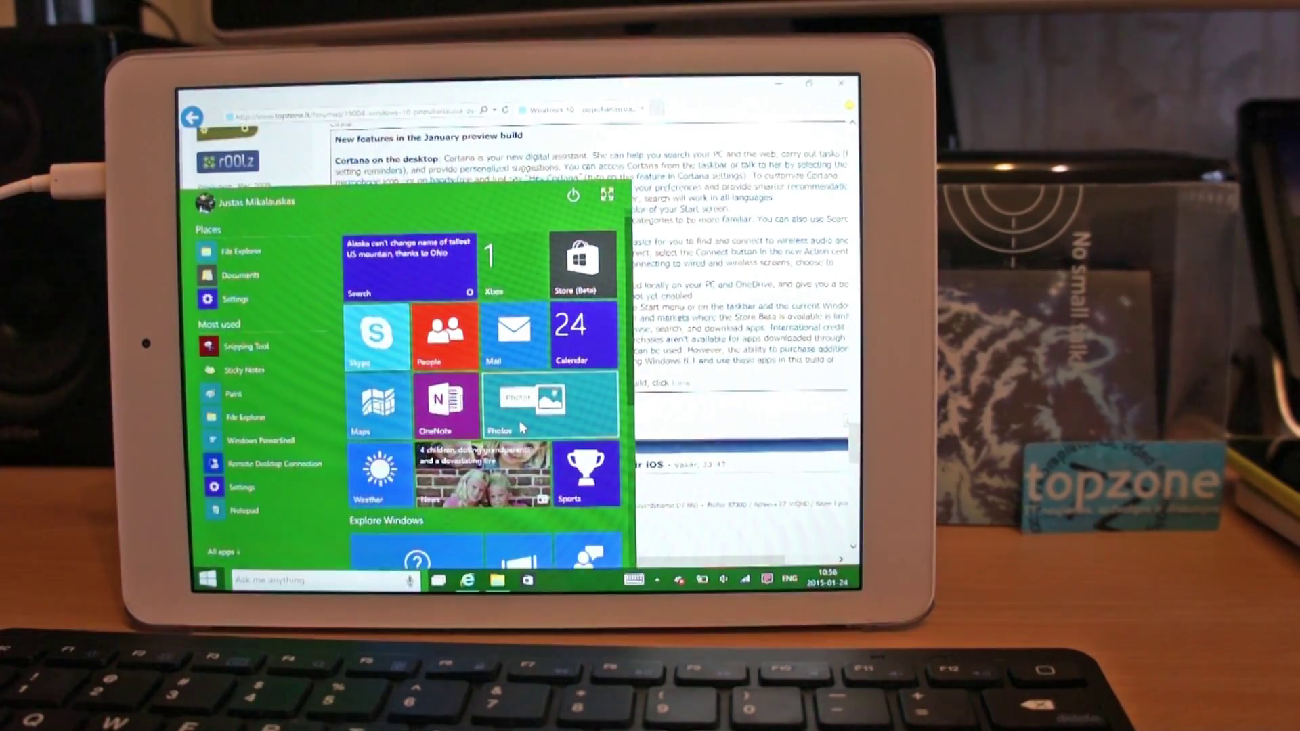
click(549, 403)
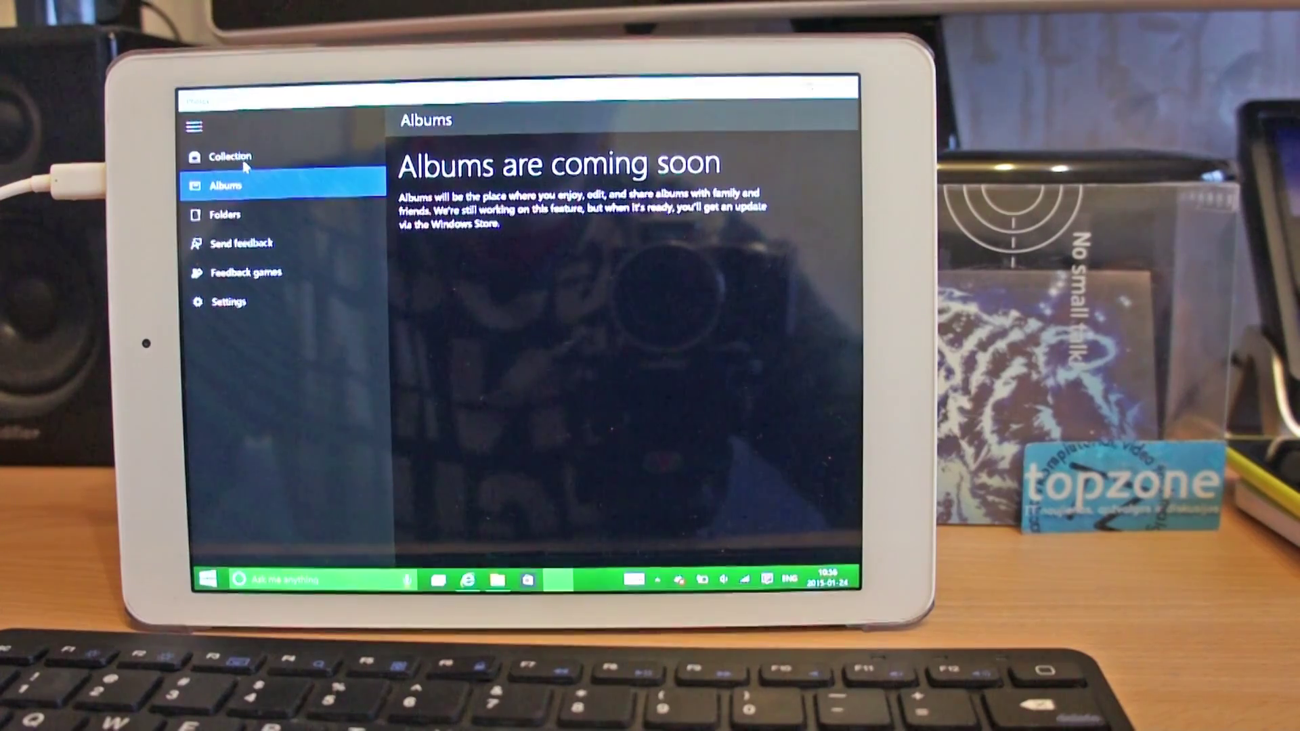
Show the Collection view with January 2015 and December 2014 photos, pane collapsed
click(231, 157)
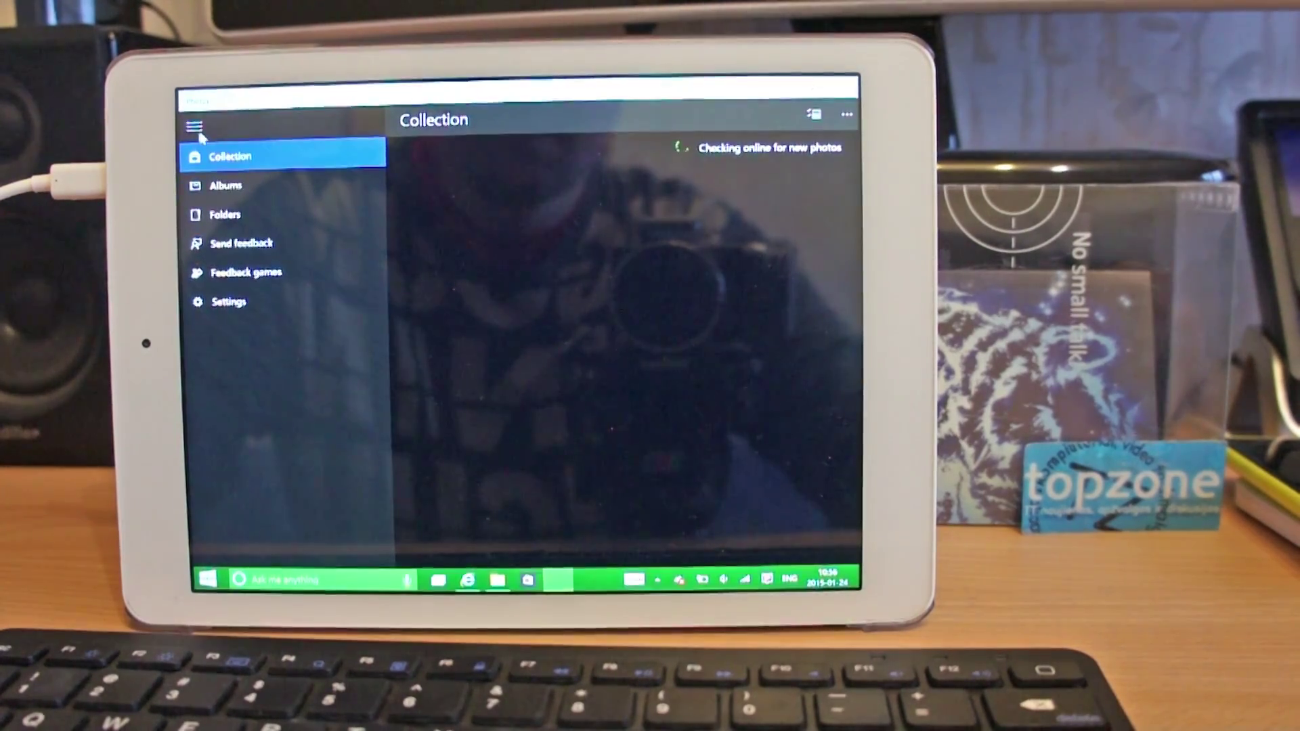
click(195, 127)
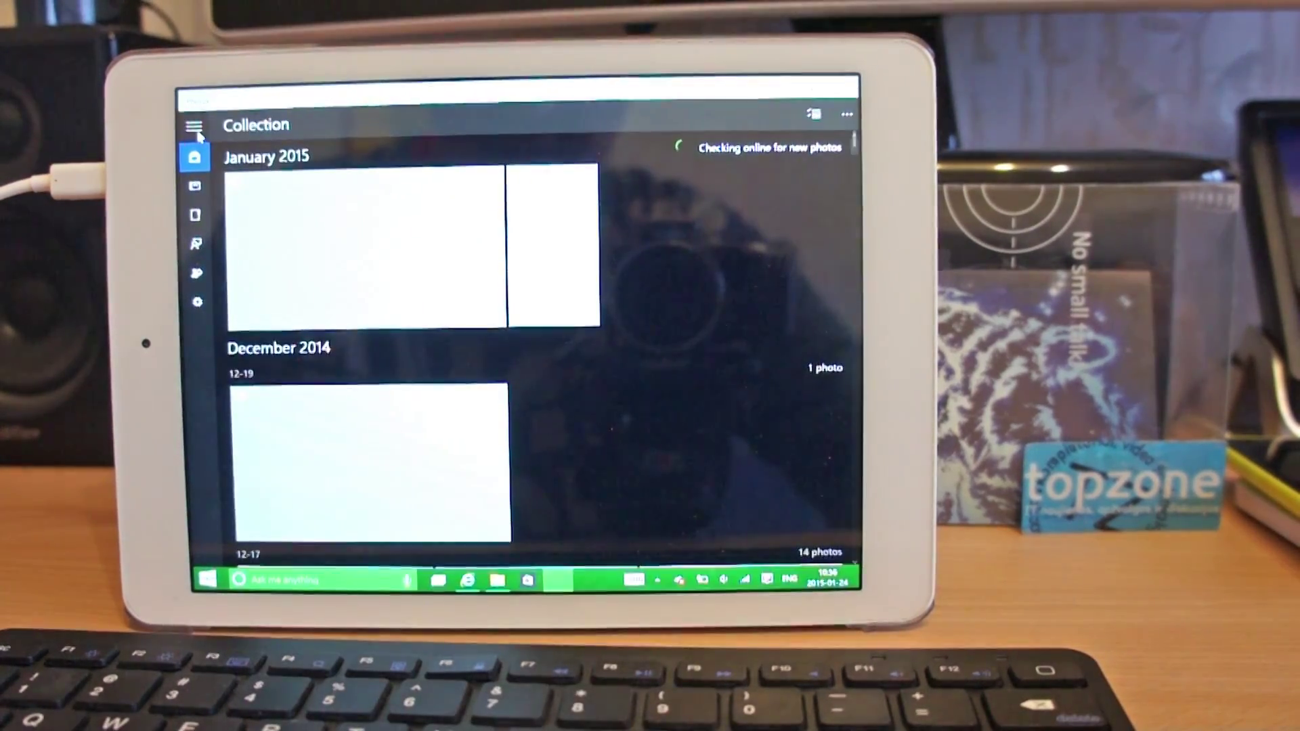